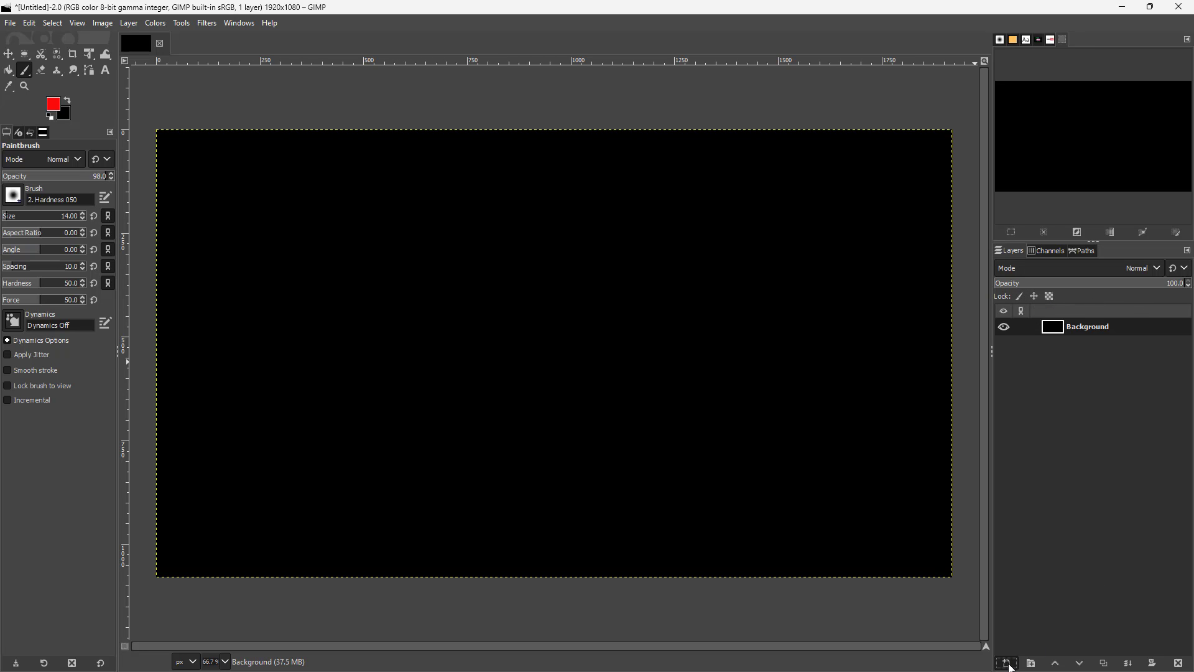
Add a new transparent layer named 2ndLayer above the black Background
click(1005, 662)
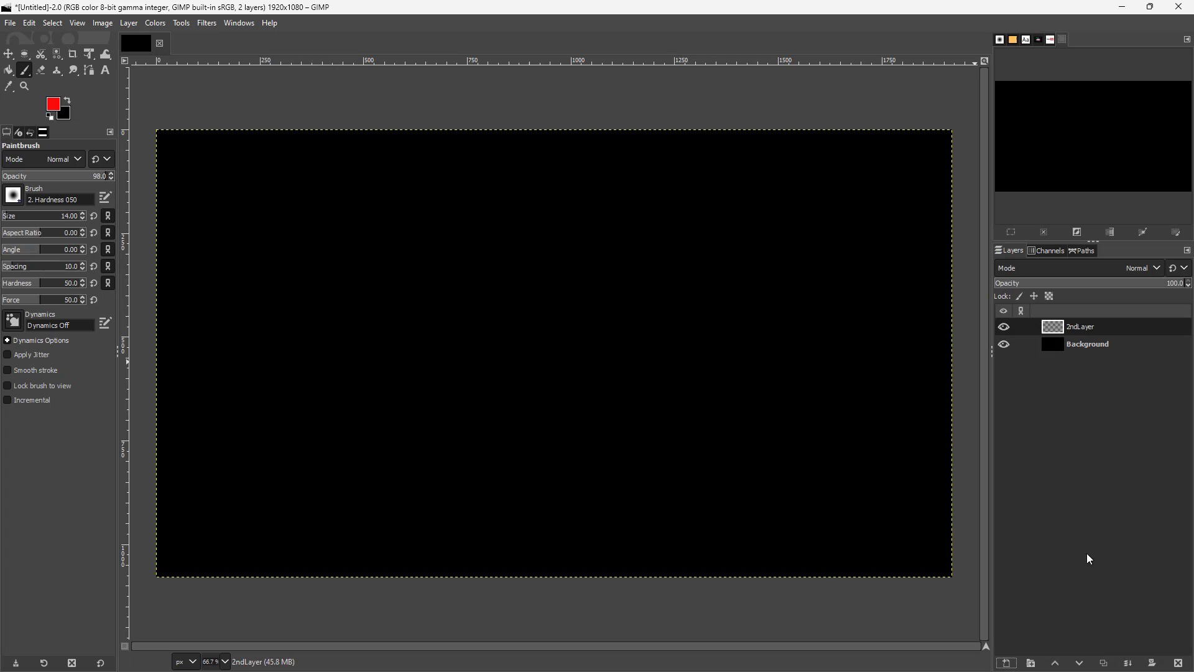
mouse_move(89, 113)
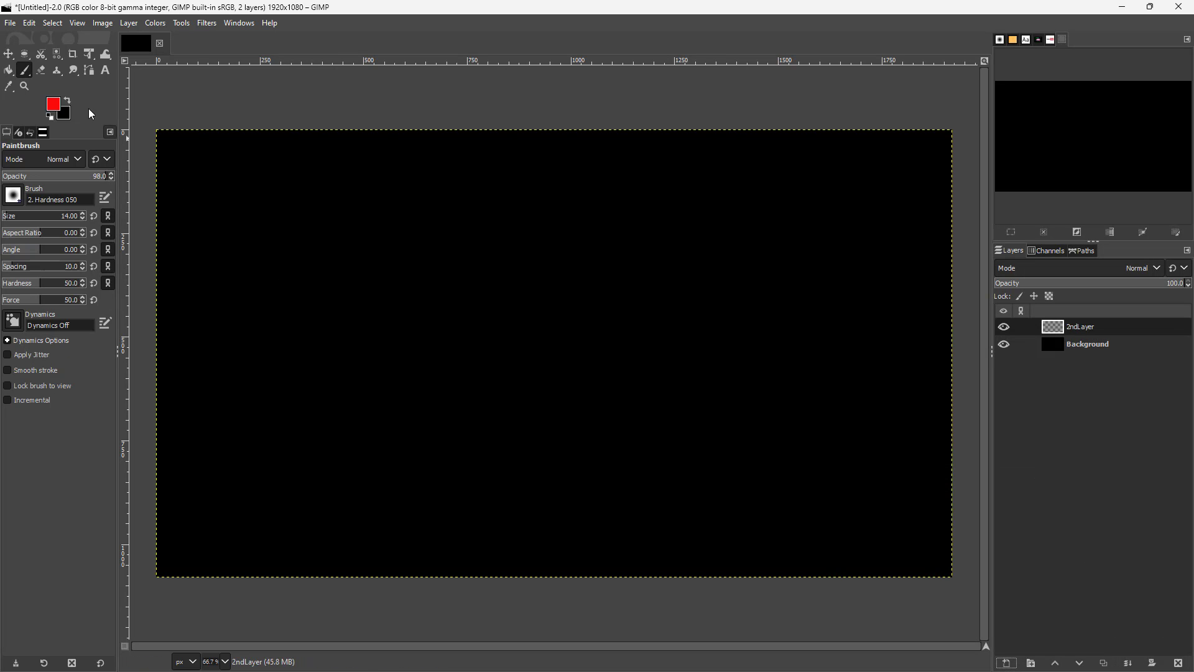
Set the foreground colour to a light pink shade
click(52, 102)
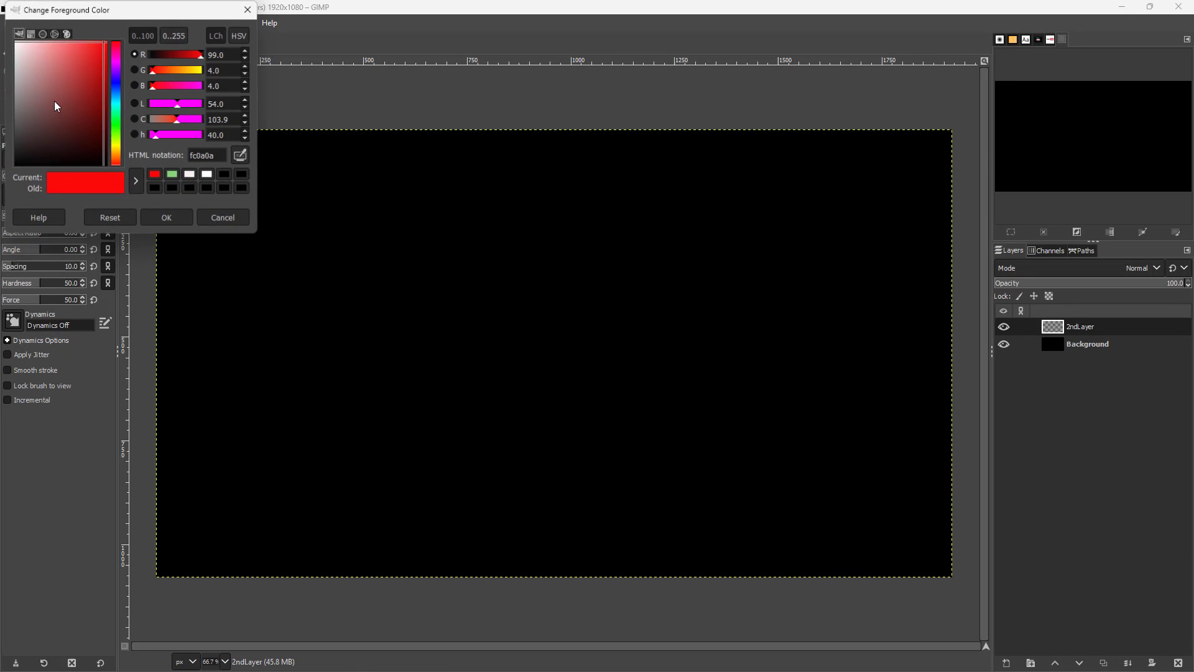
click(75, 47)
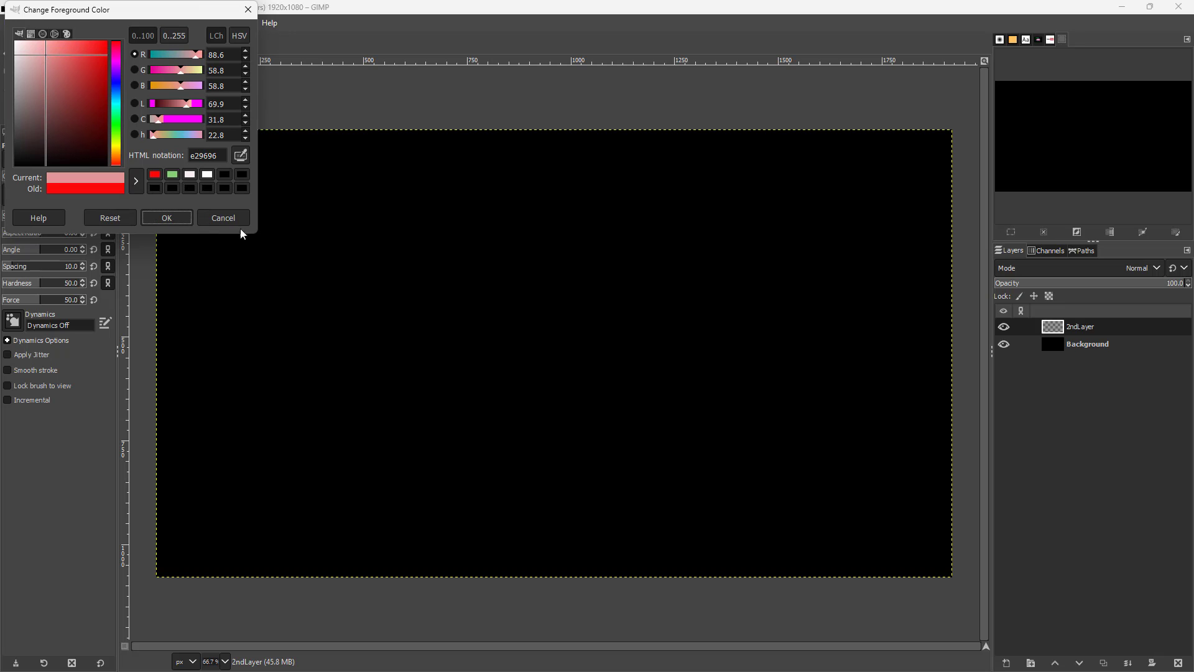
mouse_move(189, 225)
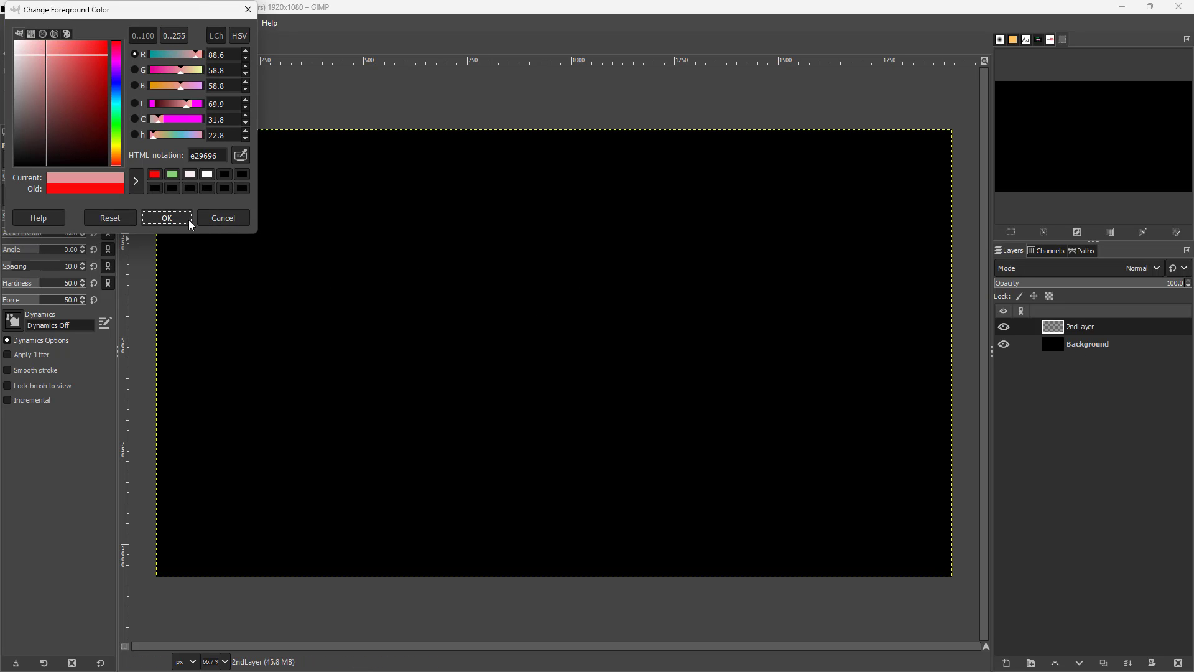
click(166, 217)
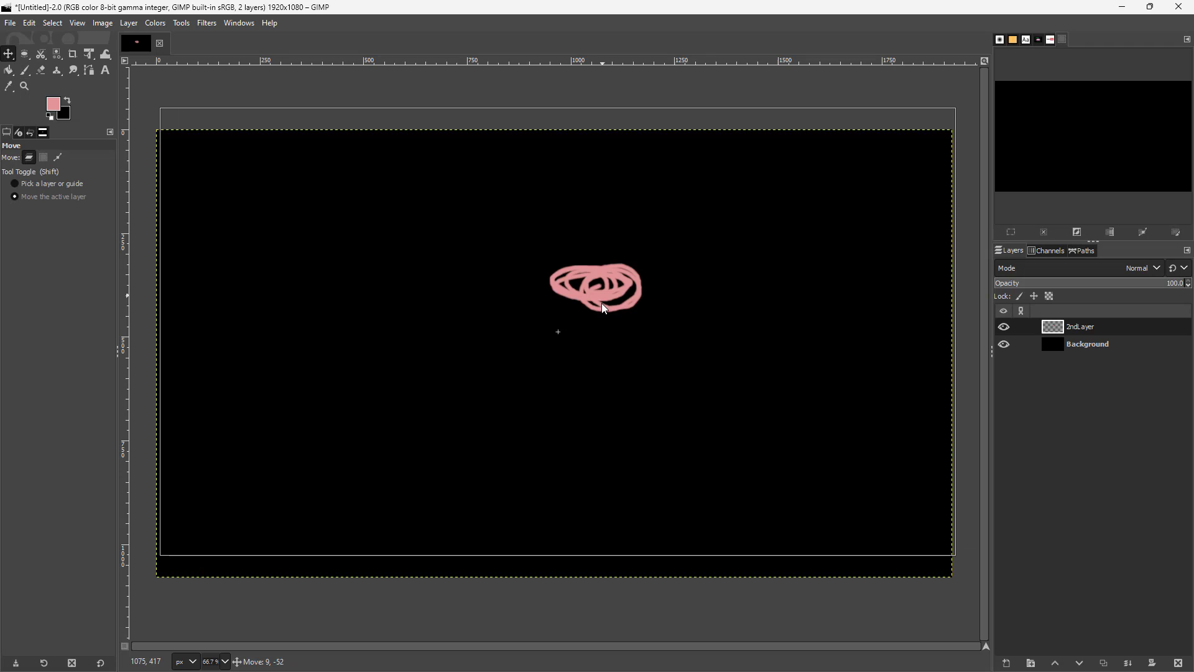
Drag 2ndLayer with its pink scribble up and to the left
drag(601, 309, 558, 309)
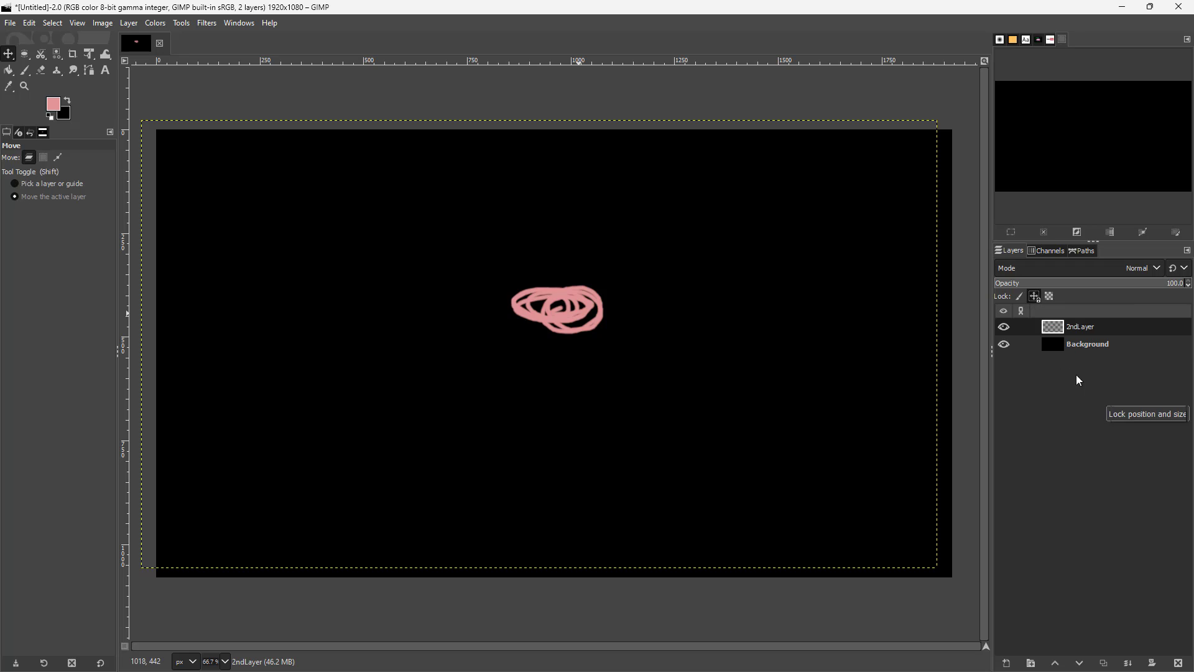
Reselect 2ndLayer and paint extra pink strokes onto the scribble's left side
click(1087, 343)
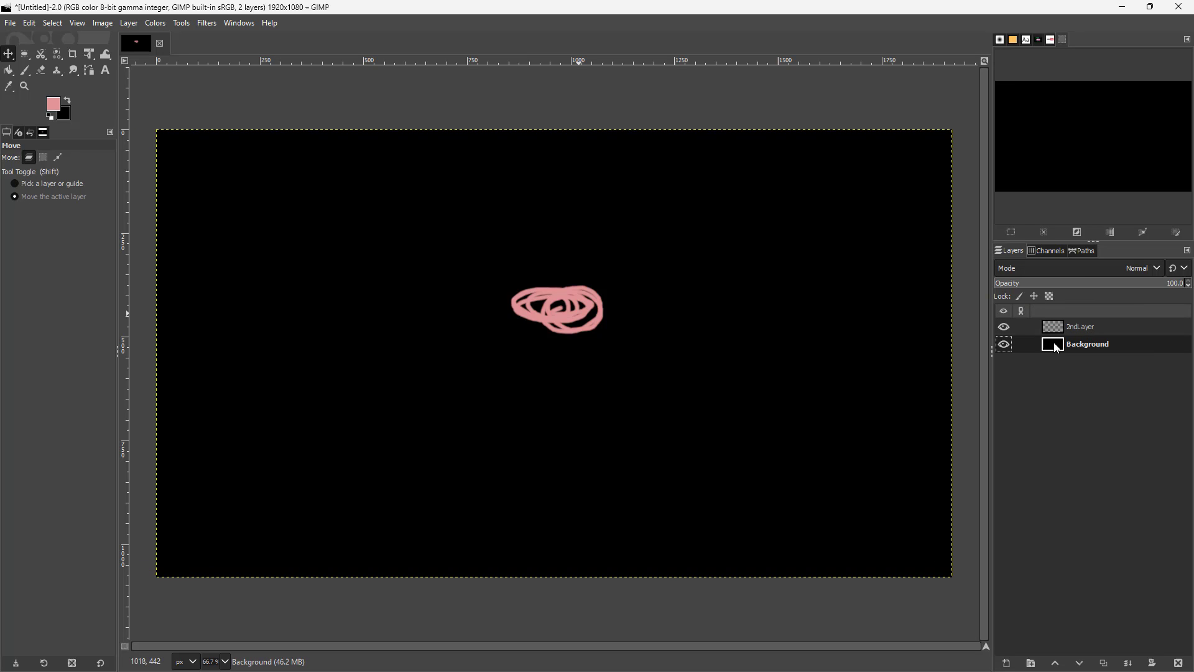
click(1079, 326)
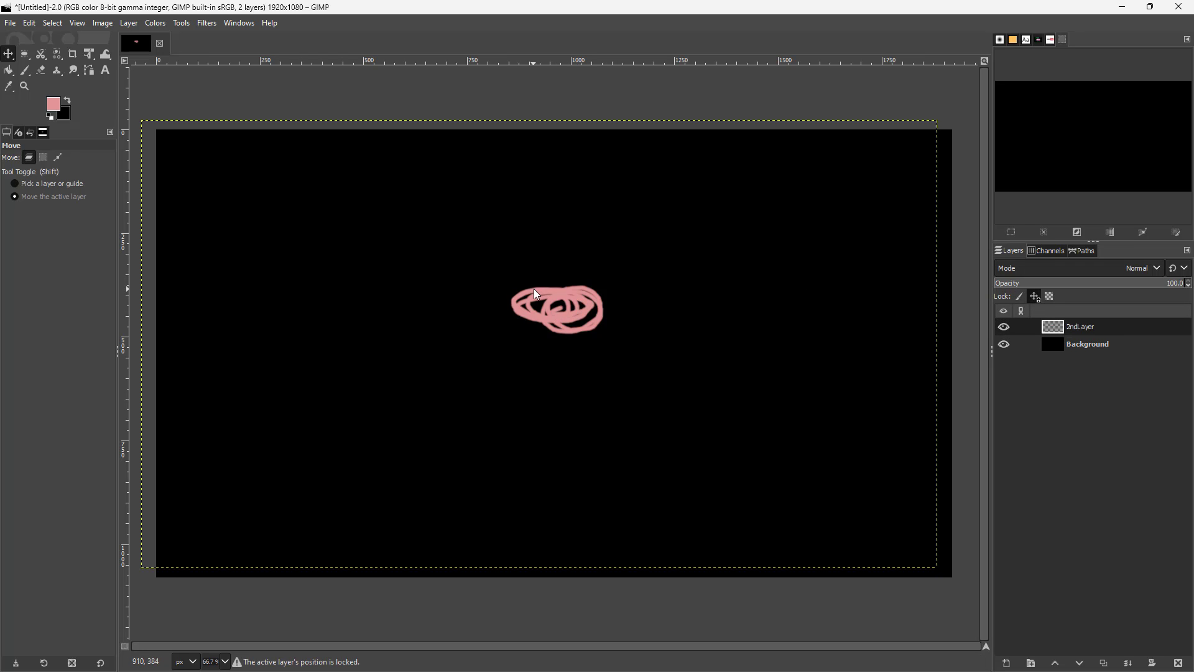
mouse_move(25, 71)
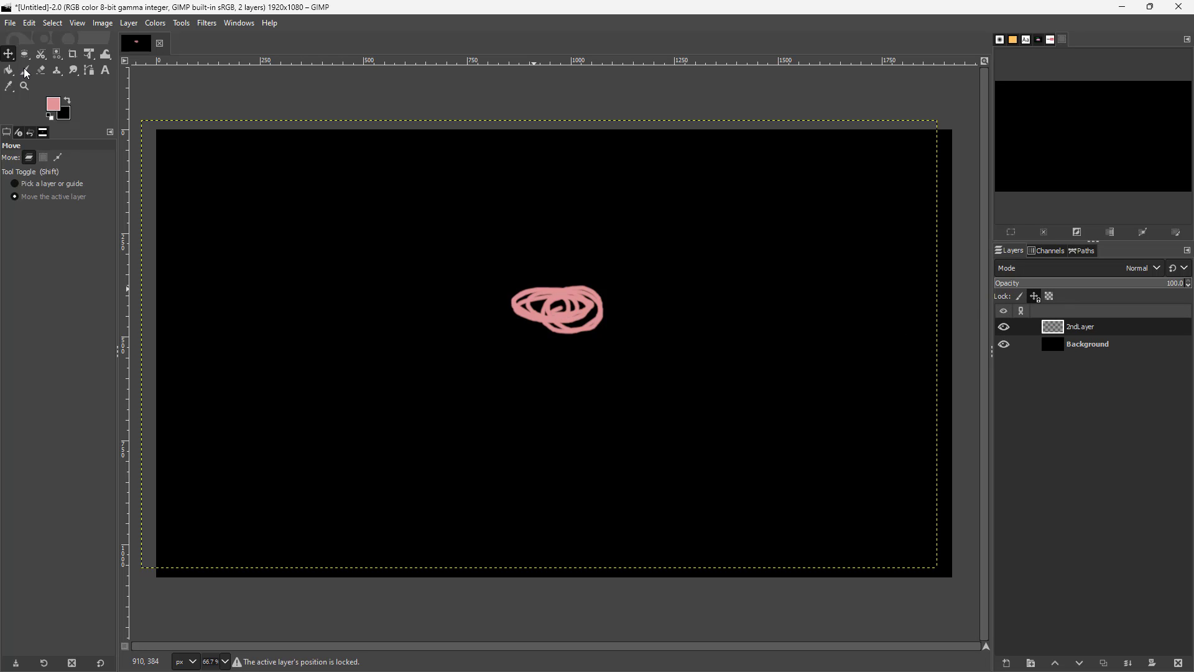
click(24, 70)
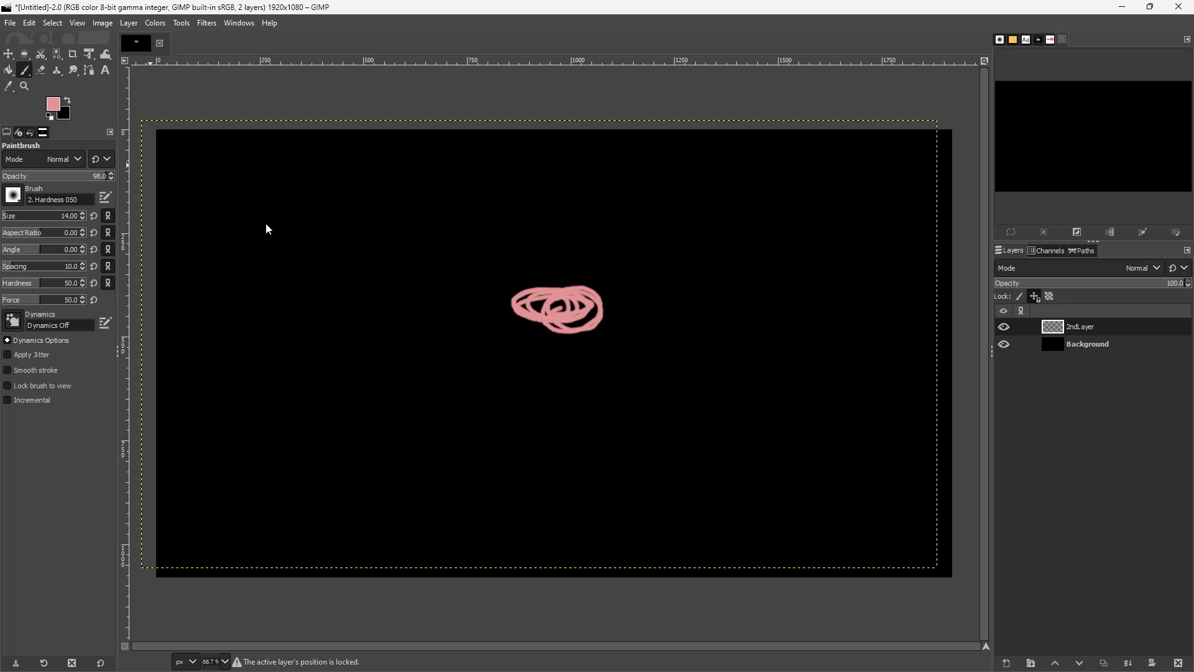
drag(556, 312, 532, 335)
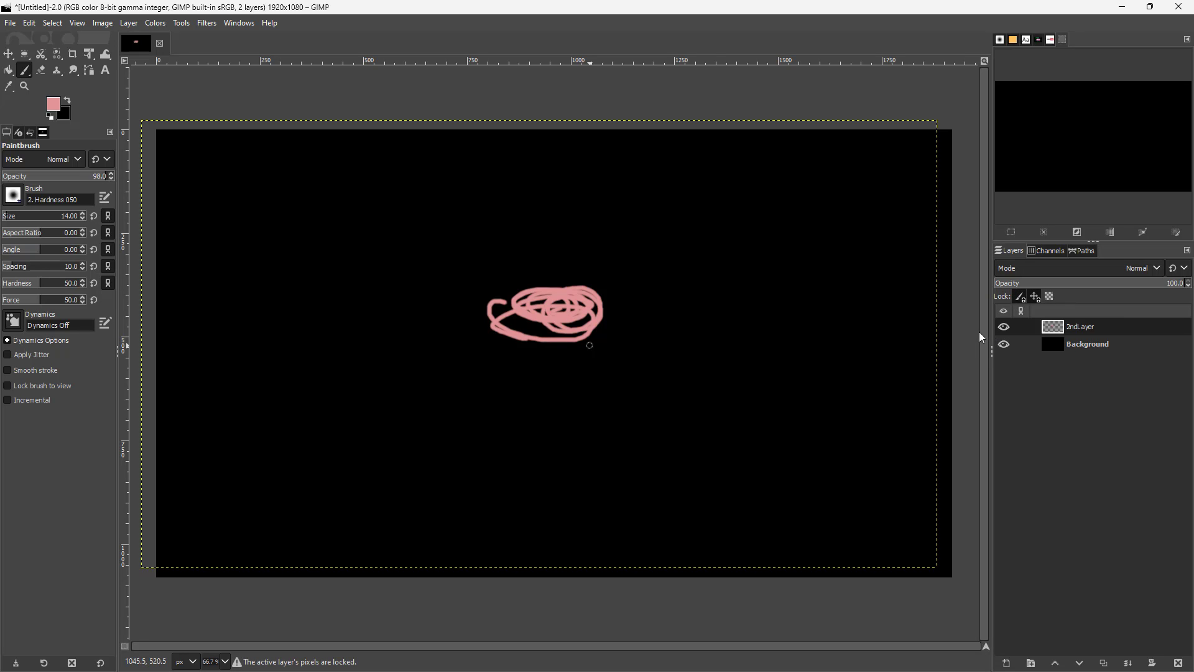
Toggle the alpha lock on 2ndLayer in the Layers panel
click(1048, 296)
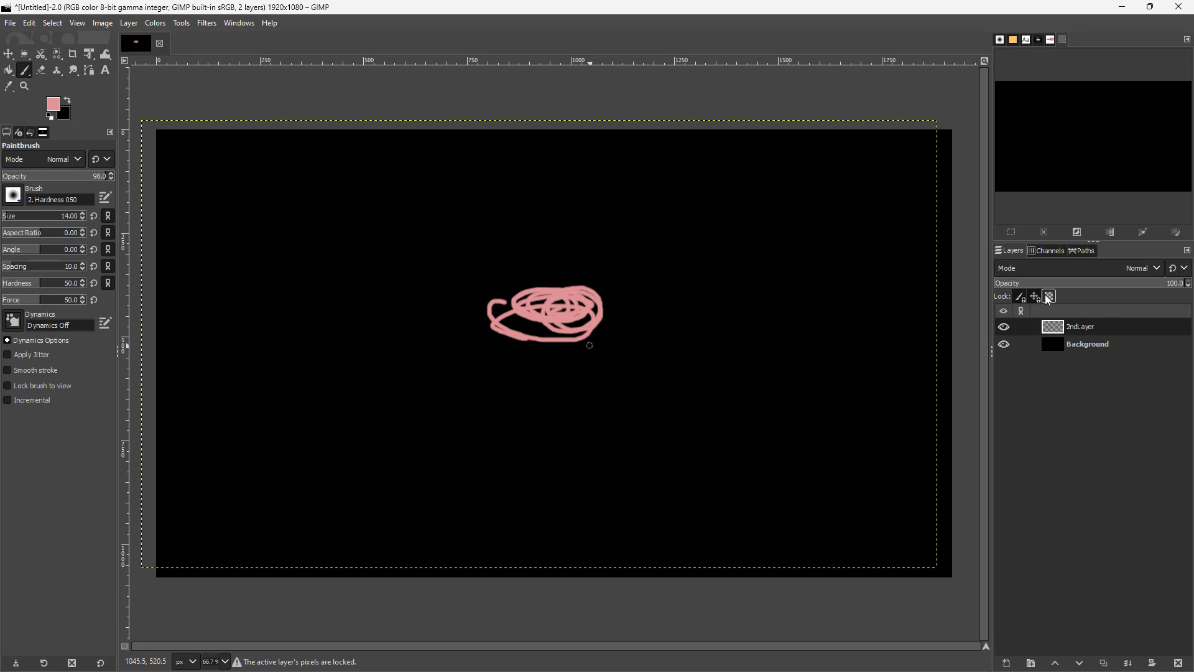
mouse_move(1049, 296)
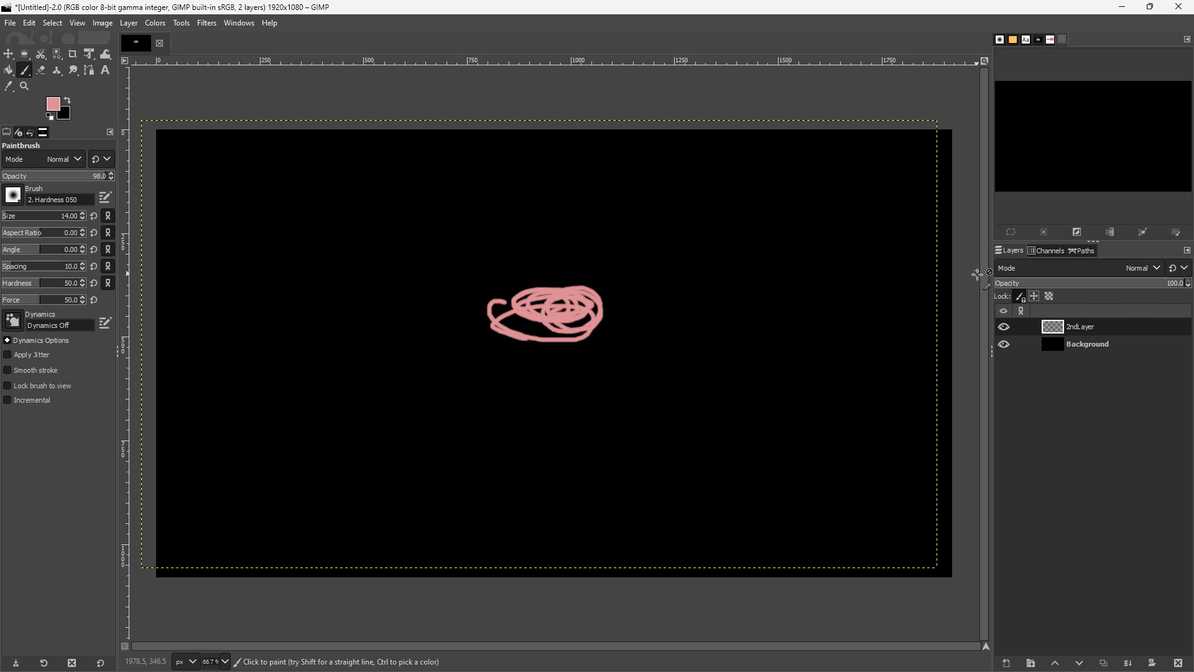
mouse_move(1033, 296)
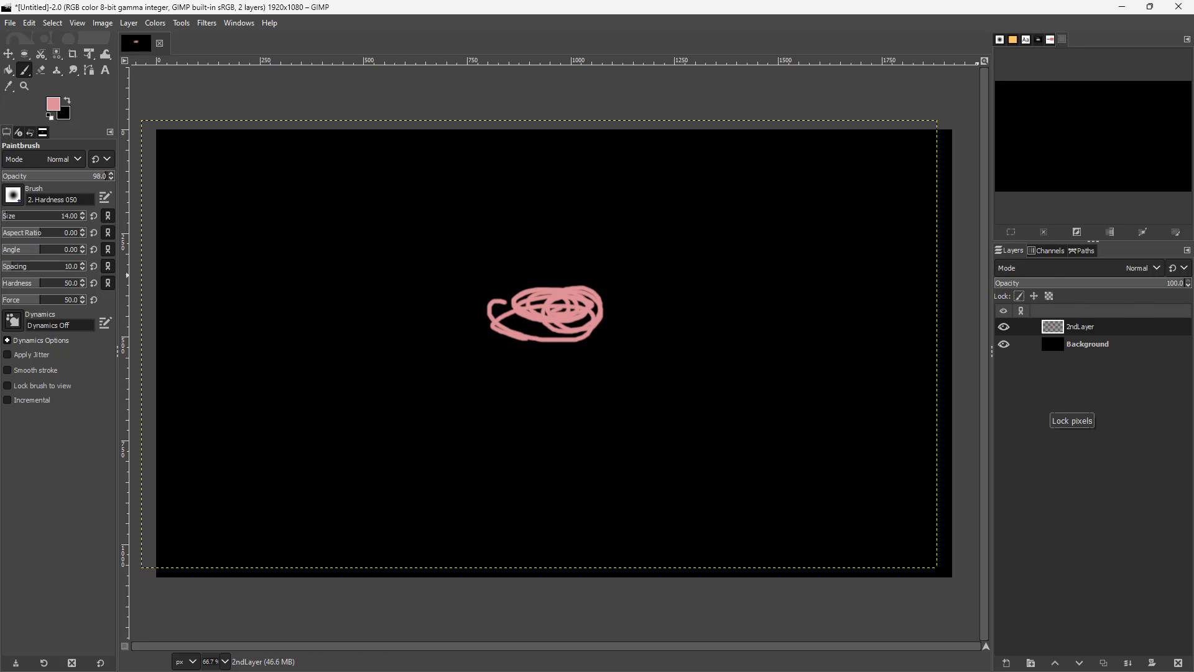
mouse_move(1173, 397)
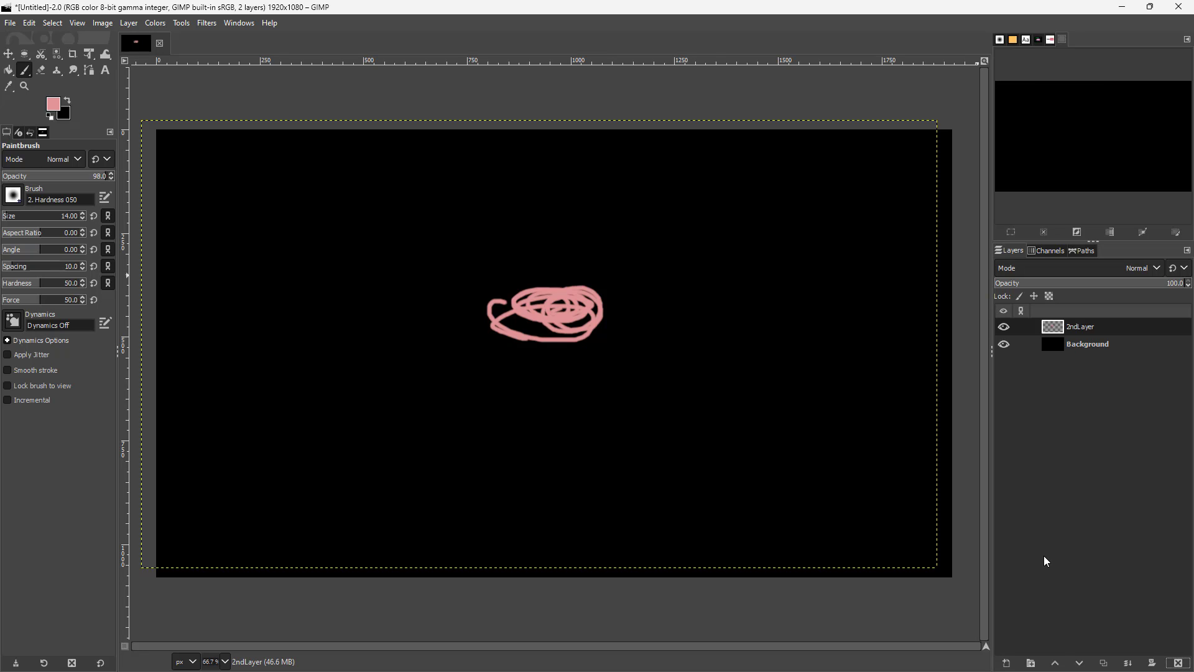
Turn off 2ndLayer's visibility, leaving only the black Background showing
click(1003, 327)
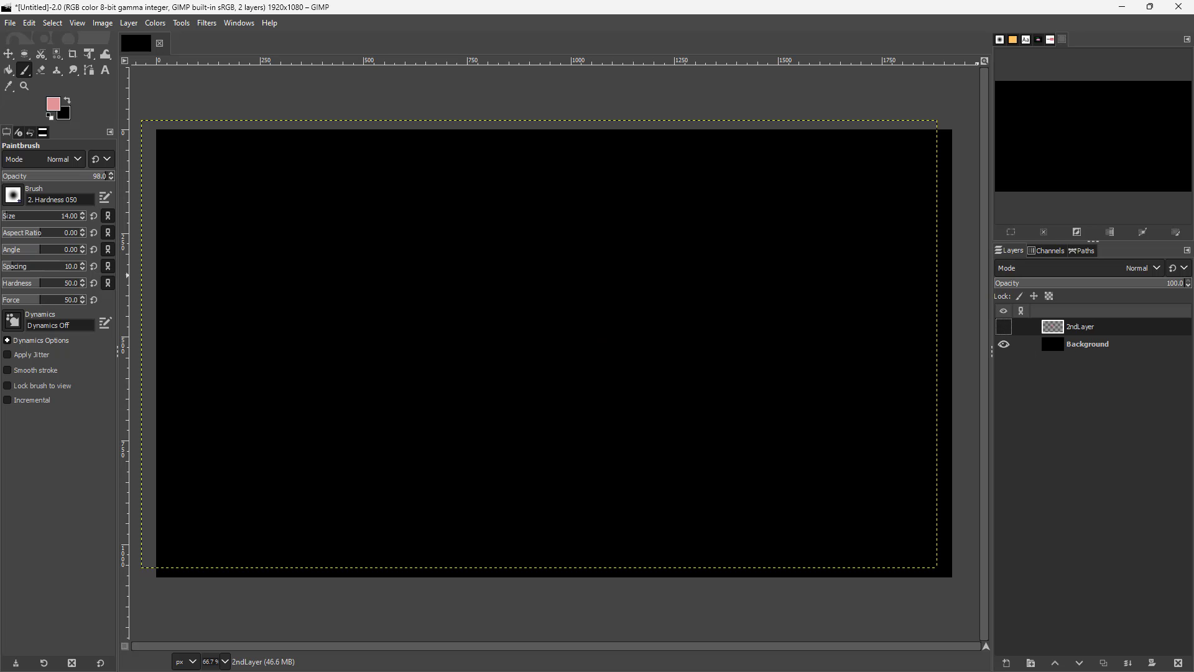
mouse_move(889, 310)
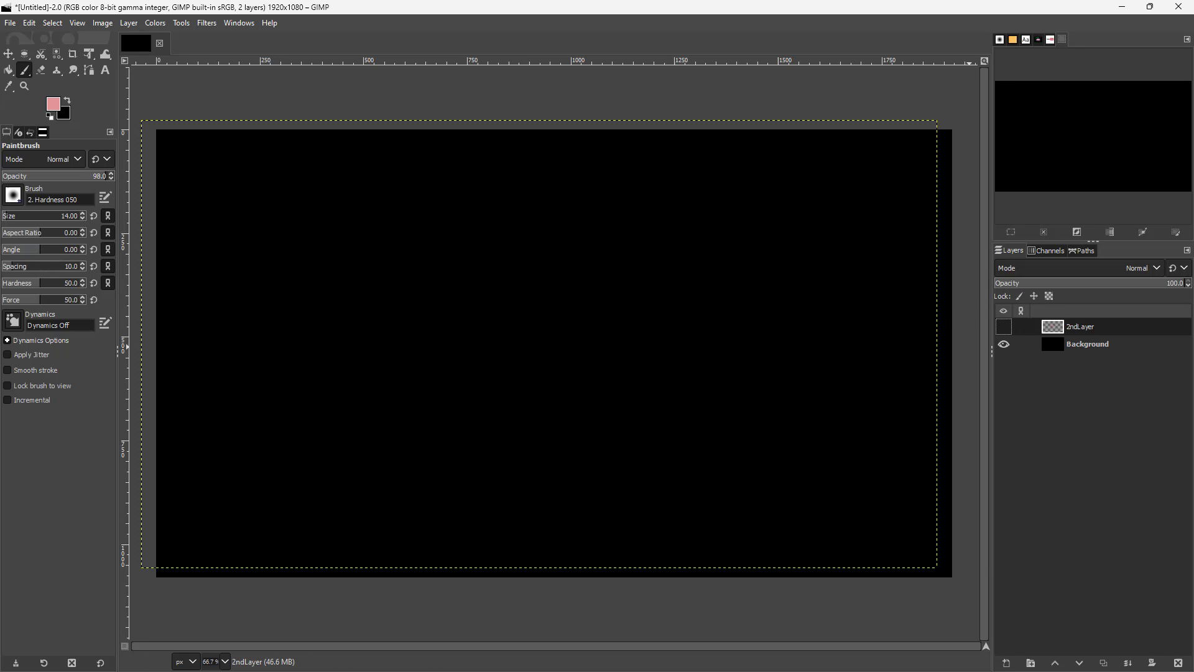
mouse_move(1099, 390)
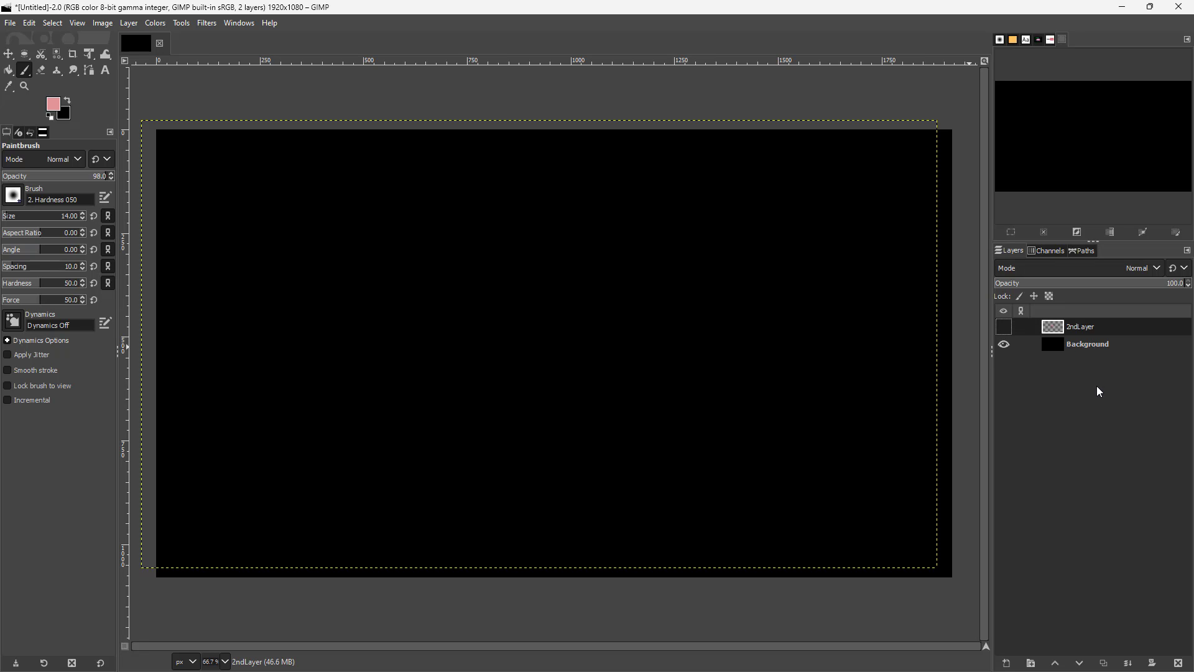